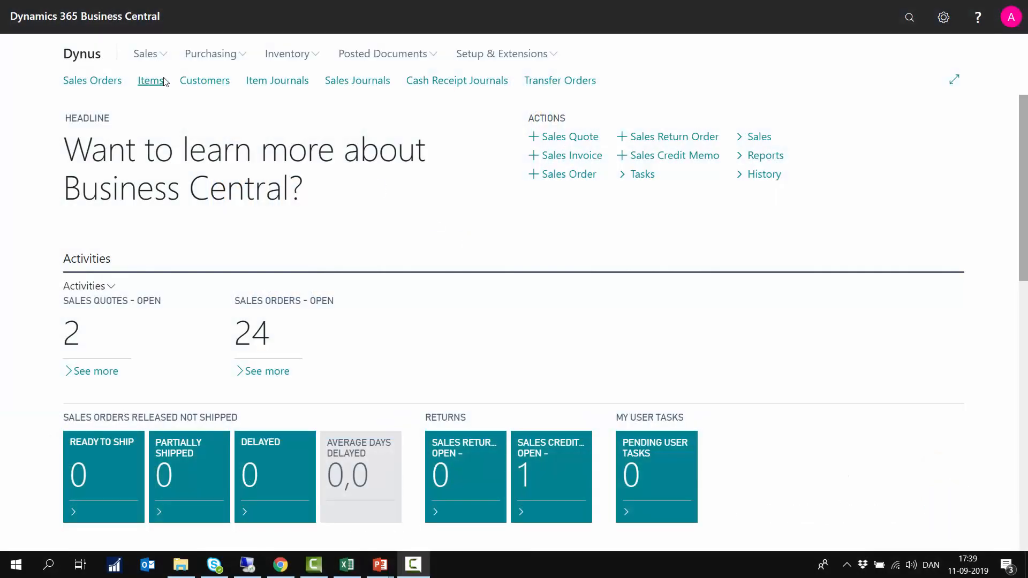
# Go to the Items list from the Role Center navigation bar.
pyautogui.click(150, 80)
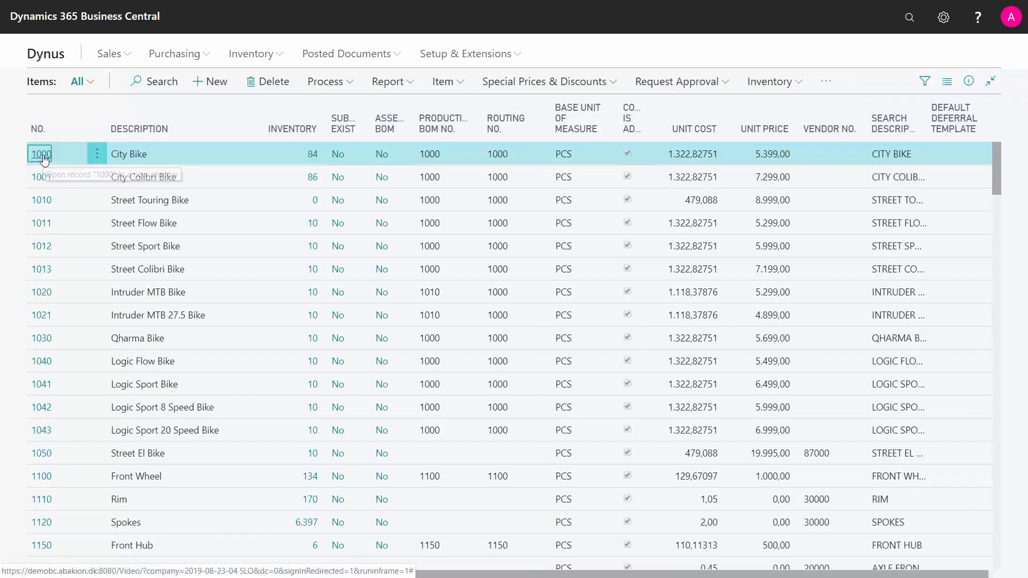
# Bring up the 1000 City Bike item card with the Planning FastTab's order modifiers in view.
pyautogui.click(37, 154)
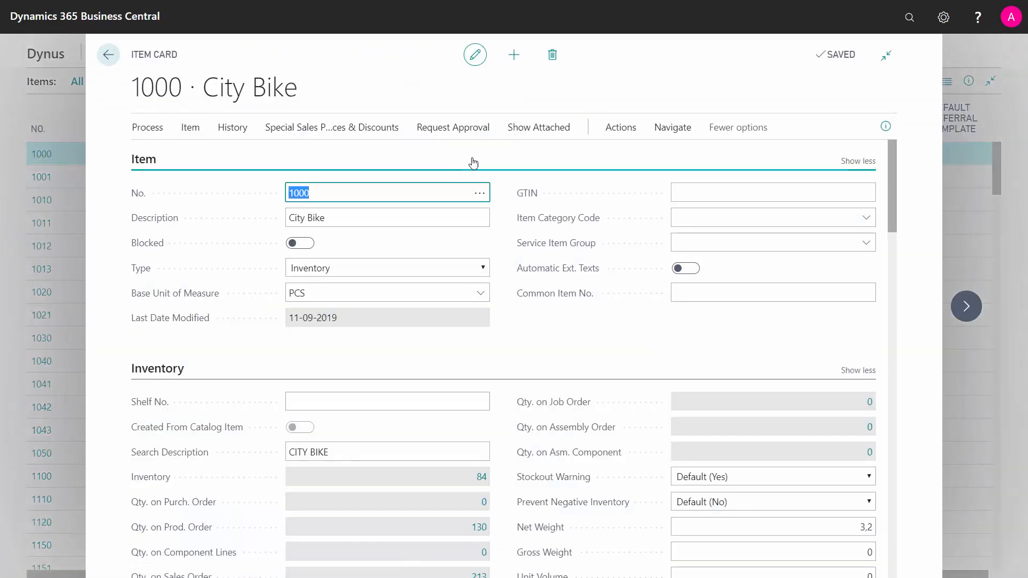
pyautogui.scroll(-3)
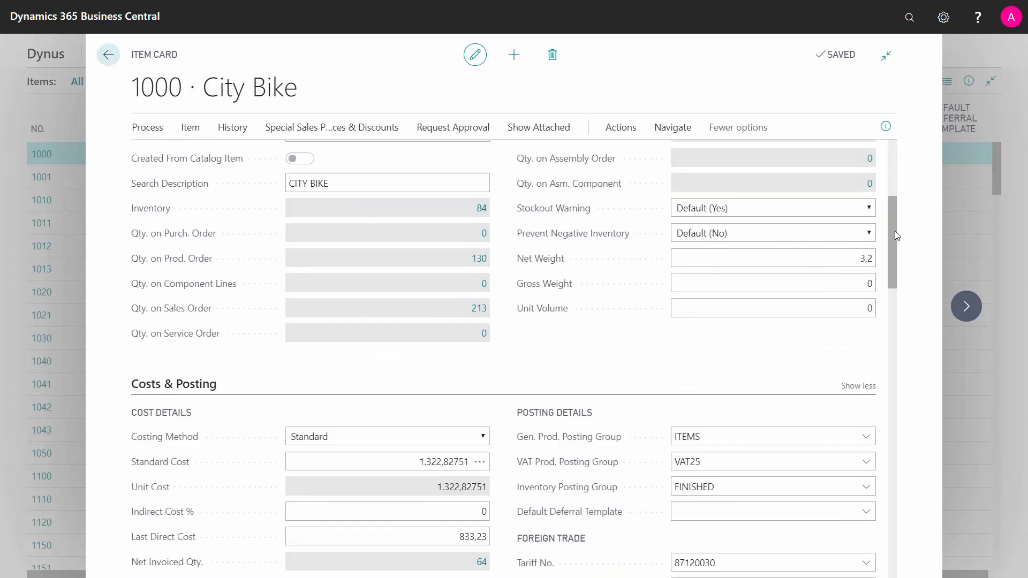
pyautogui.scroll(-3)
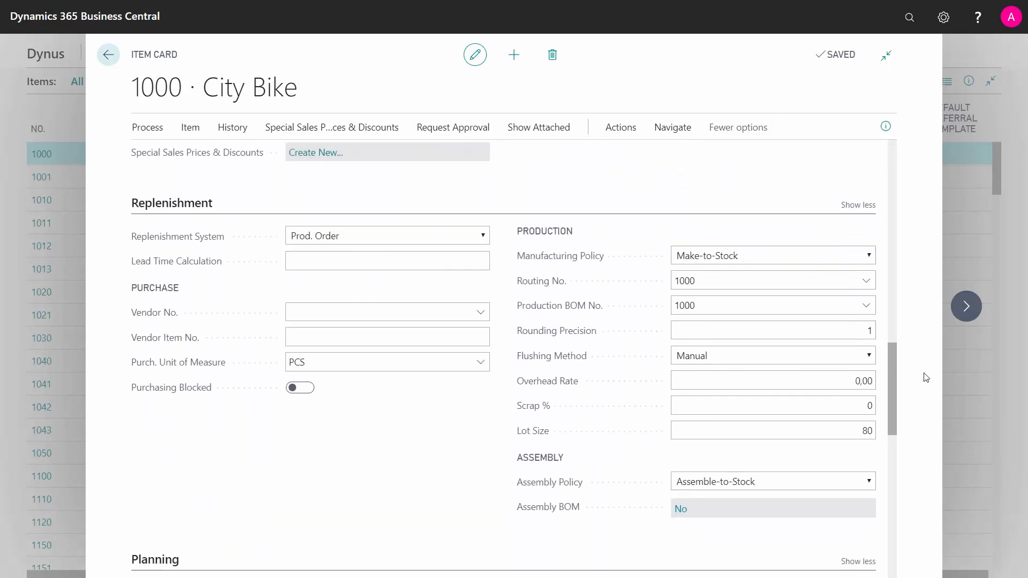
pyautogui.scroll(-3)
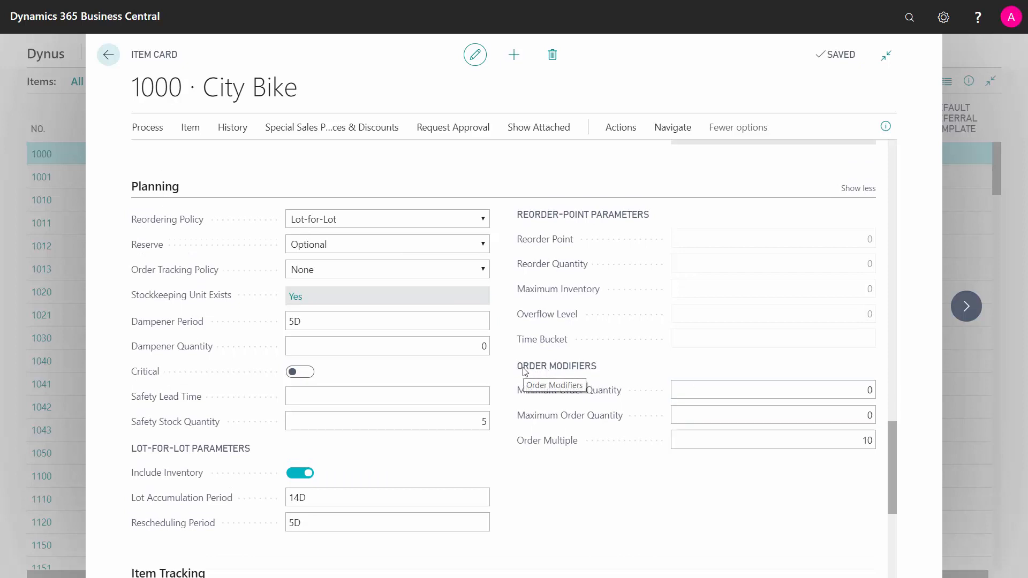
pyautogui.click(772, 390)
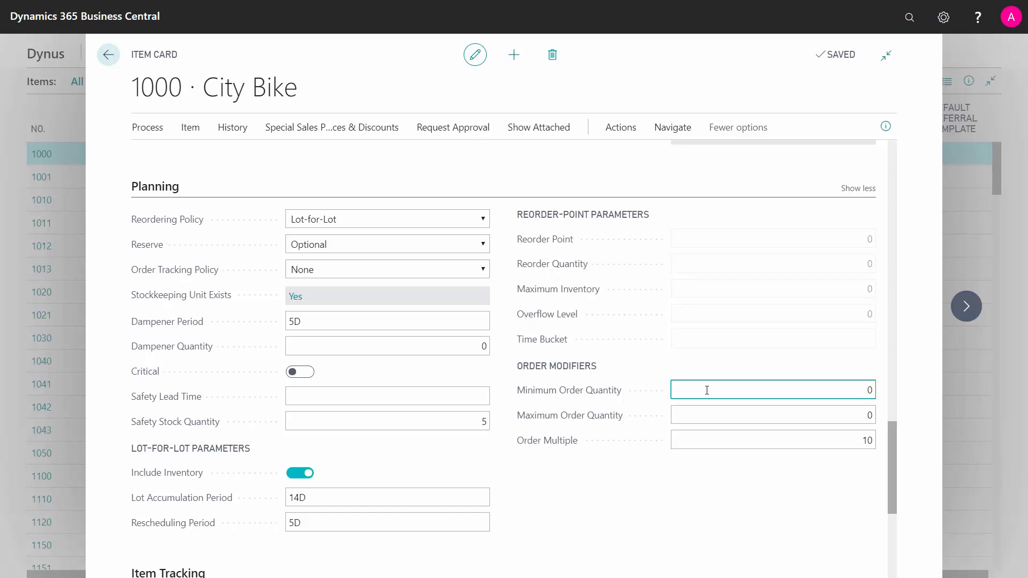
pyautogui.click(773, 390)
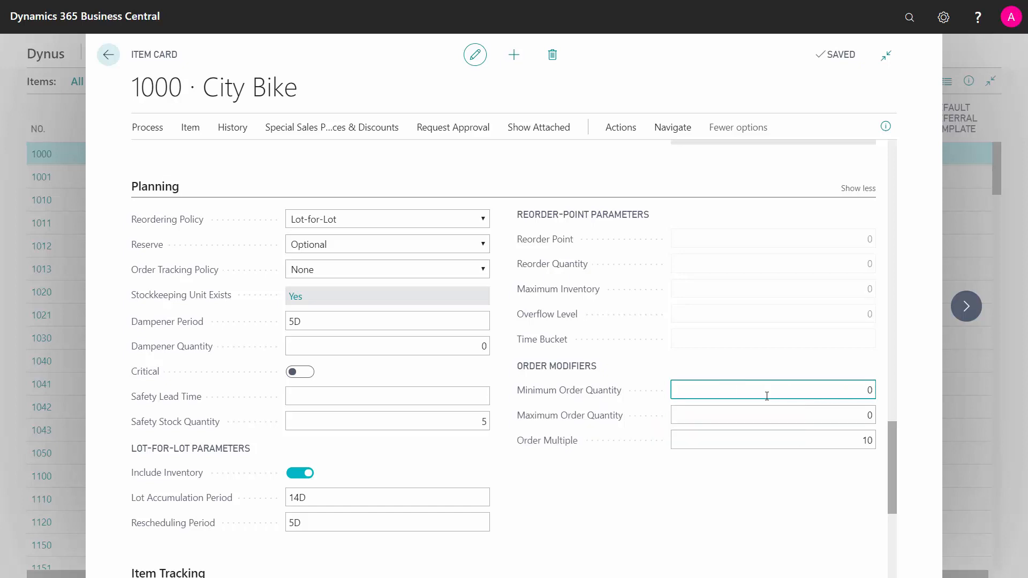
pyautogui.moveTo(816, 390)
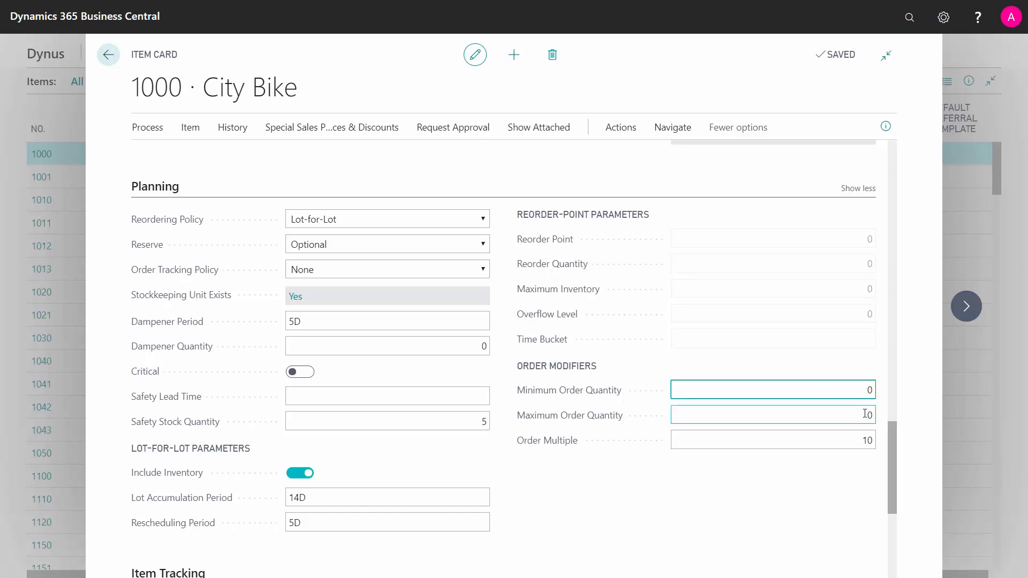
pyautogui.click(773, 416)
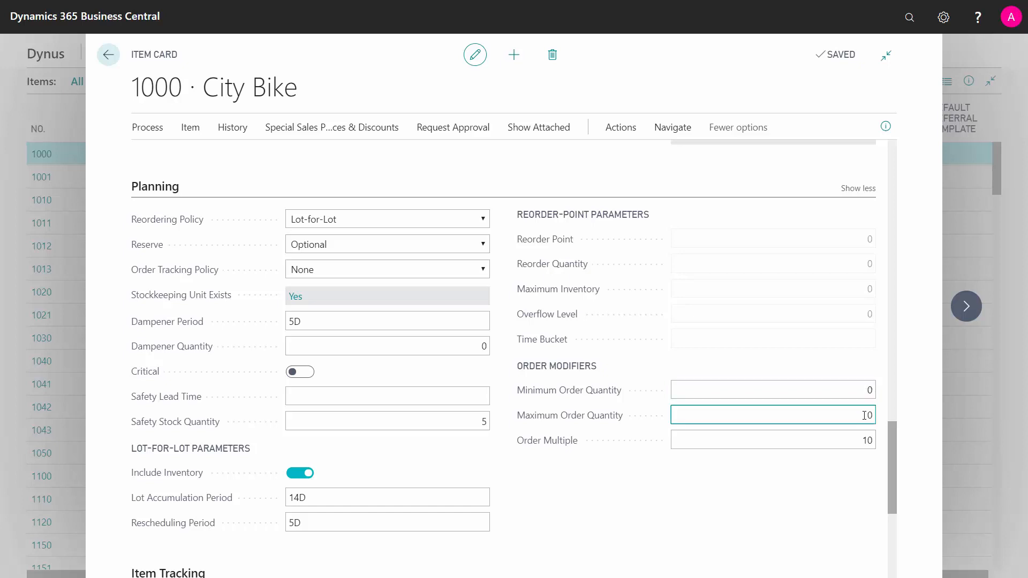
pyautogui.click(773, 440)
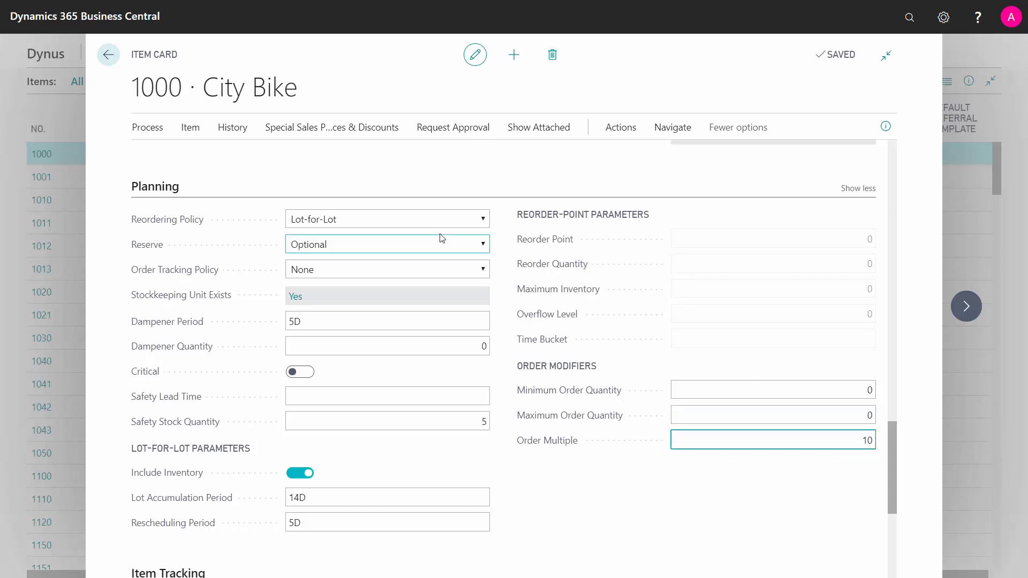
pyautogui.click(773, 416)
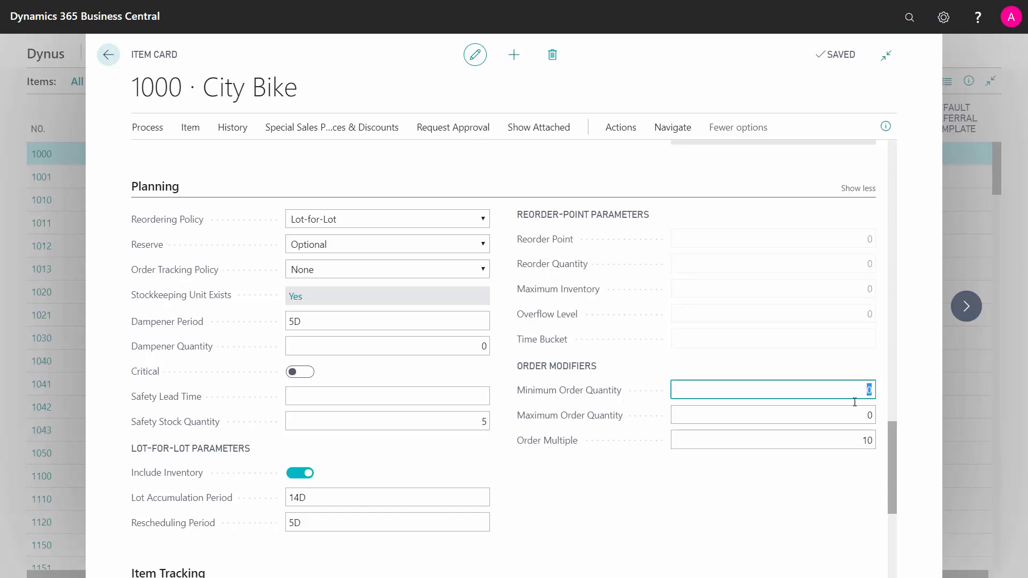
# Set Minimum Order Quantity to 1200, leaving Order Multiple reading 1,200.
pyautogui.write('1200')
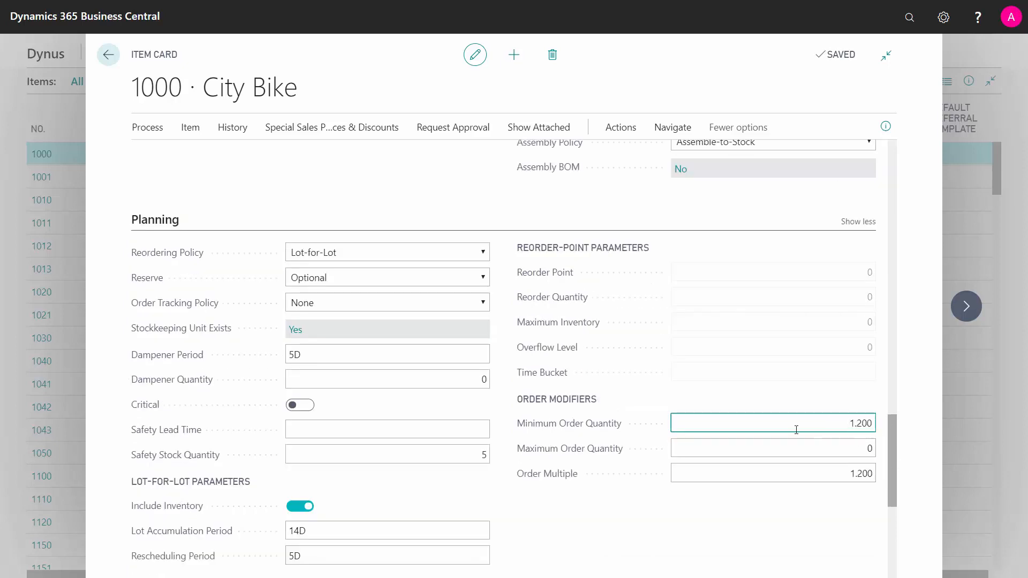
pyautogui.click(773, 474)
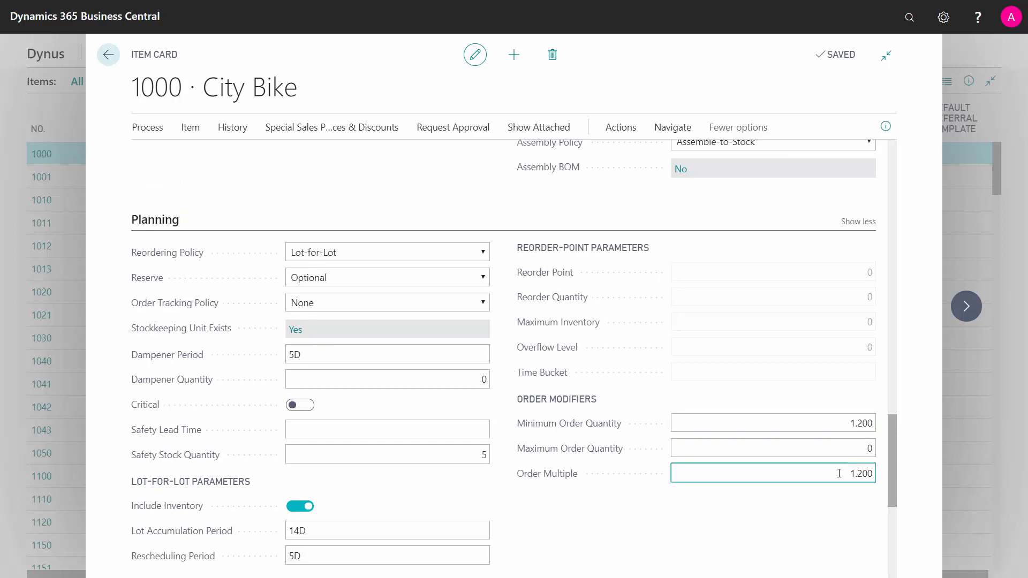